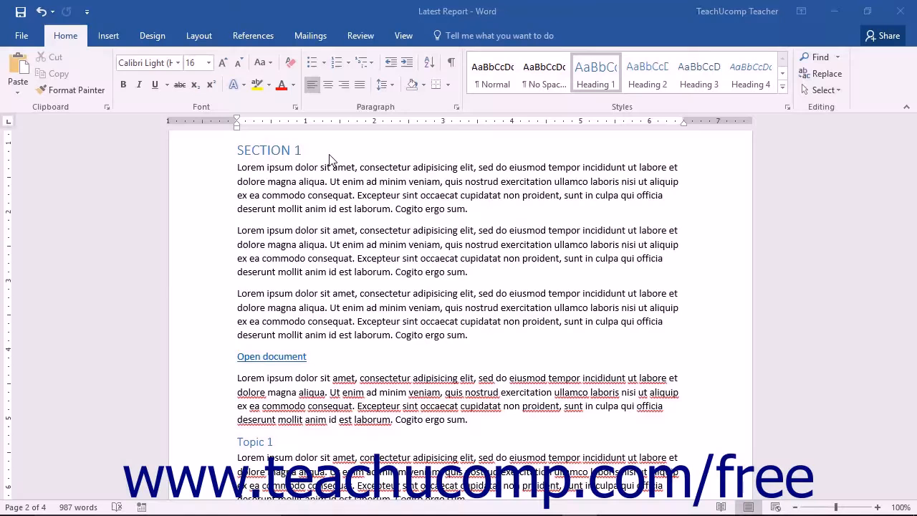
Step: Show the View ribbon options for the Latest Report document
left_click(403, 35)
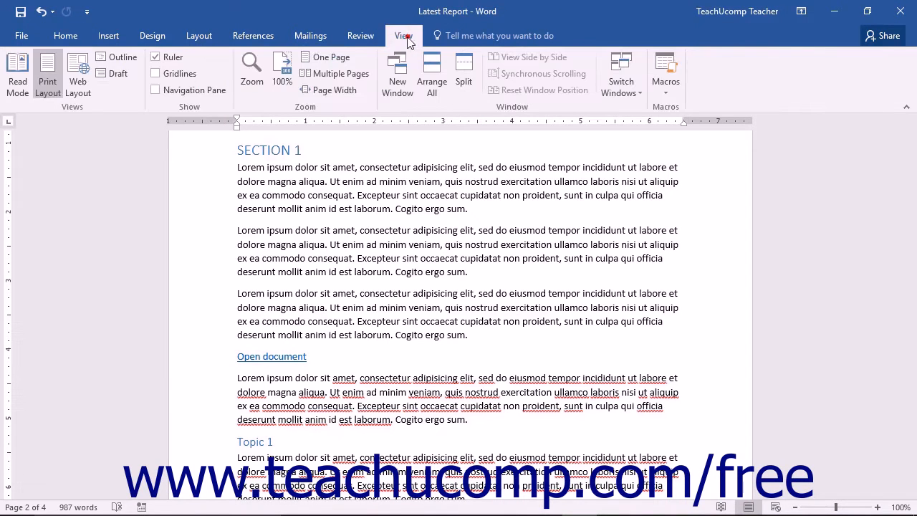
Step: Switch the Latest Report to Outline view to display headings as outline levels
left_click(123, 61)
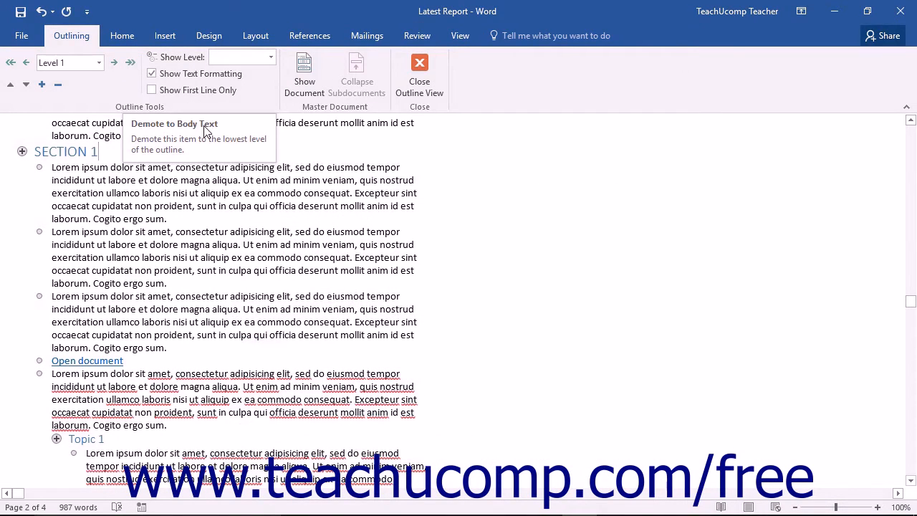
mouse_move(199, 147)
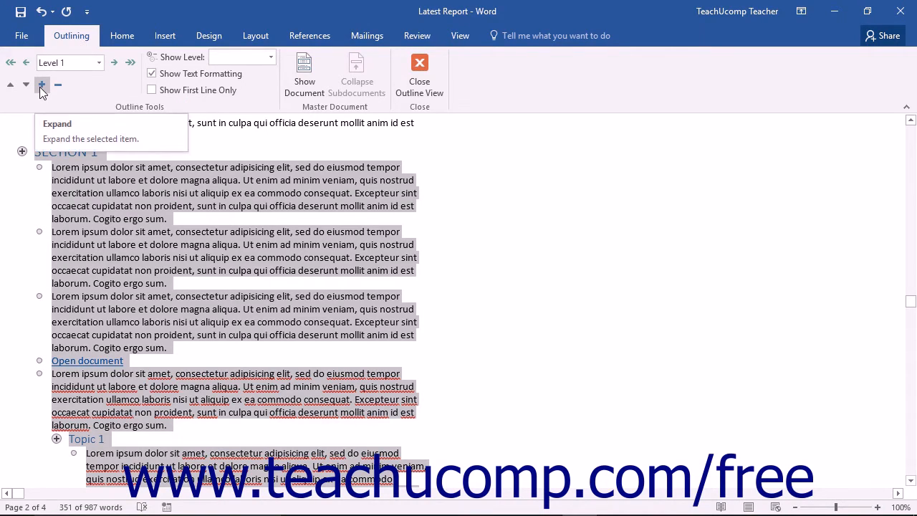
mouse_move(57, 86)
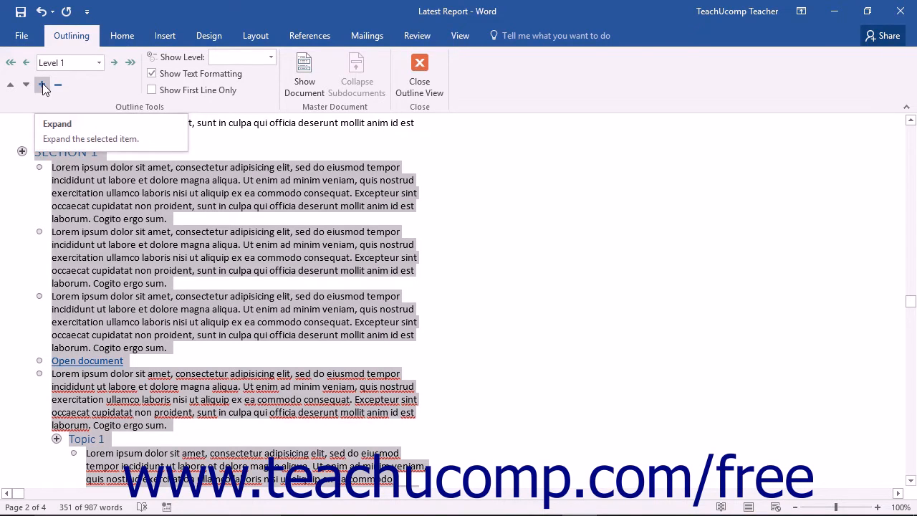
left_click(57, 85)
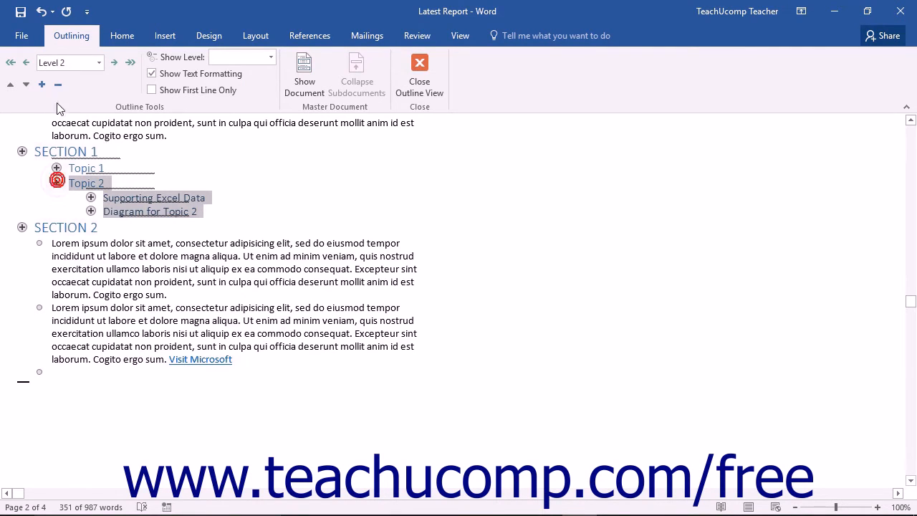
left_click(41, 85)
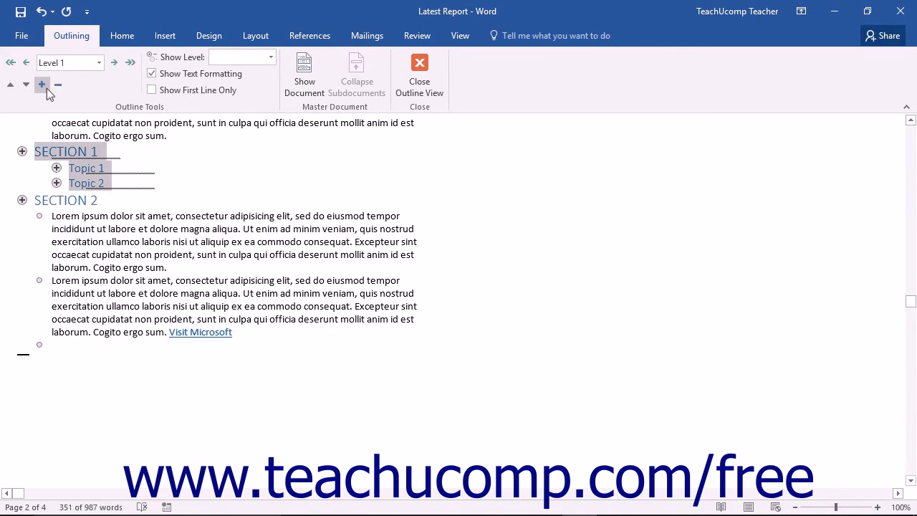
left_click(42, 84)
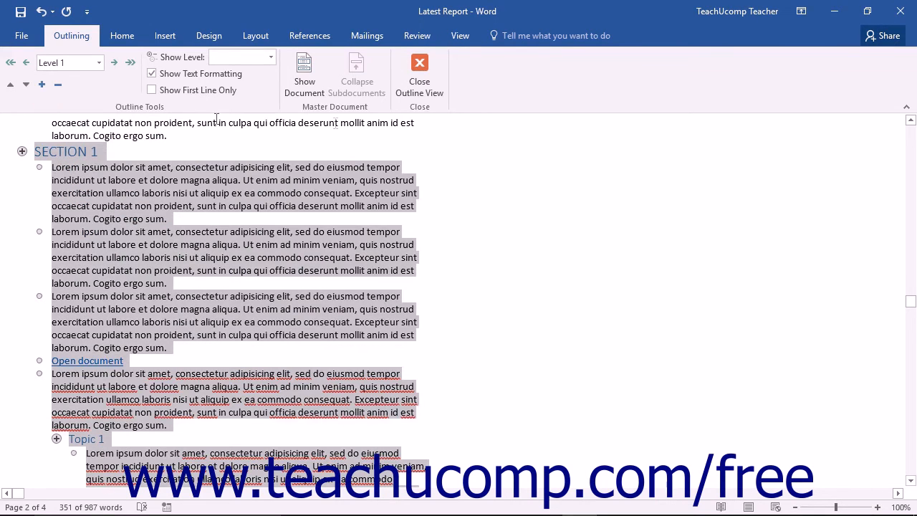